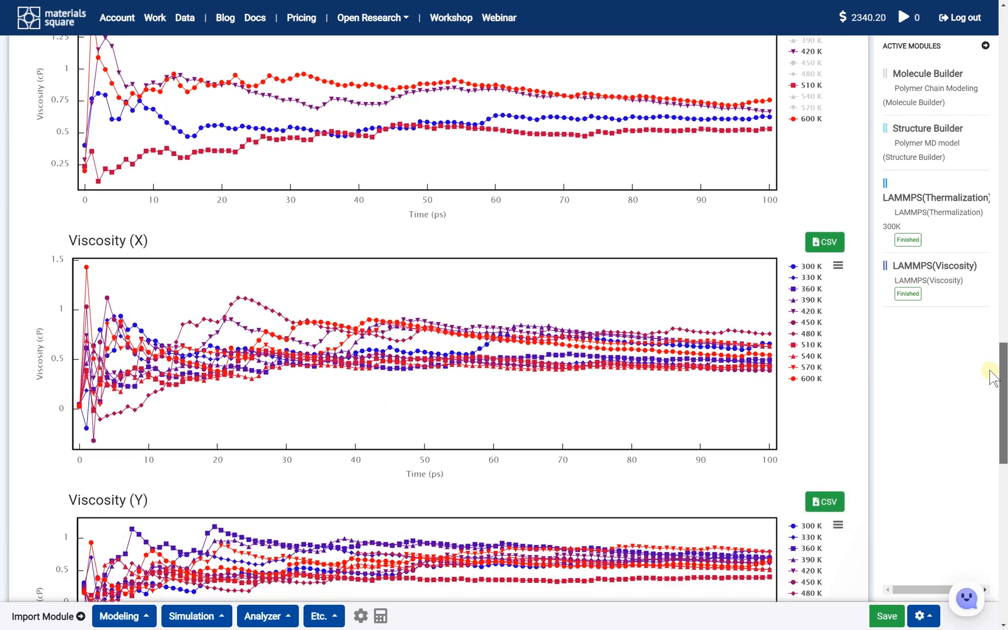
- Scroll to the structure viewer and rotate the polymer model to inspect it
{"action": "scroll", "scroll_direction": "down", "scroll_amount": 3}
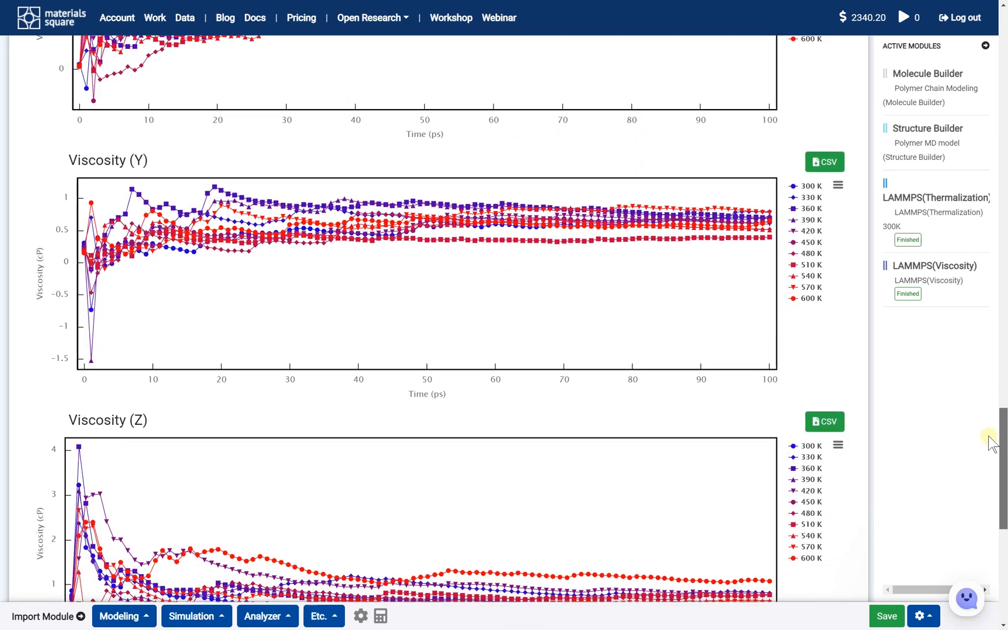
{"action": "scroll", "scroll_direction": "down", "scroll_amount": 3}
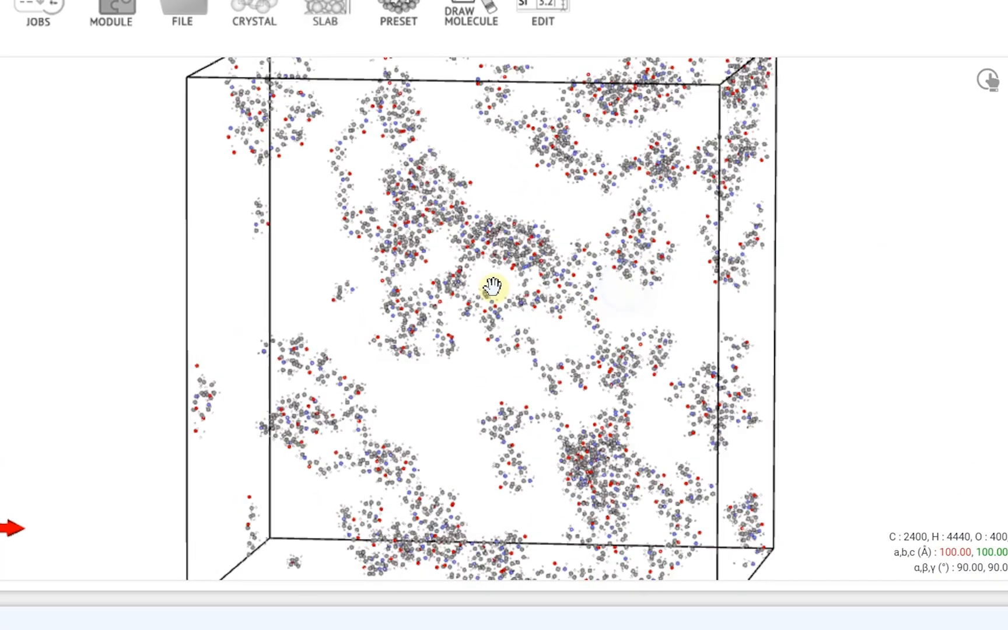
{"action": "left_click_drag", "start_coordinate": [492, 286], "coordinate": [489, 322]}
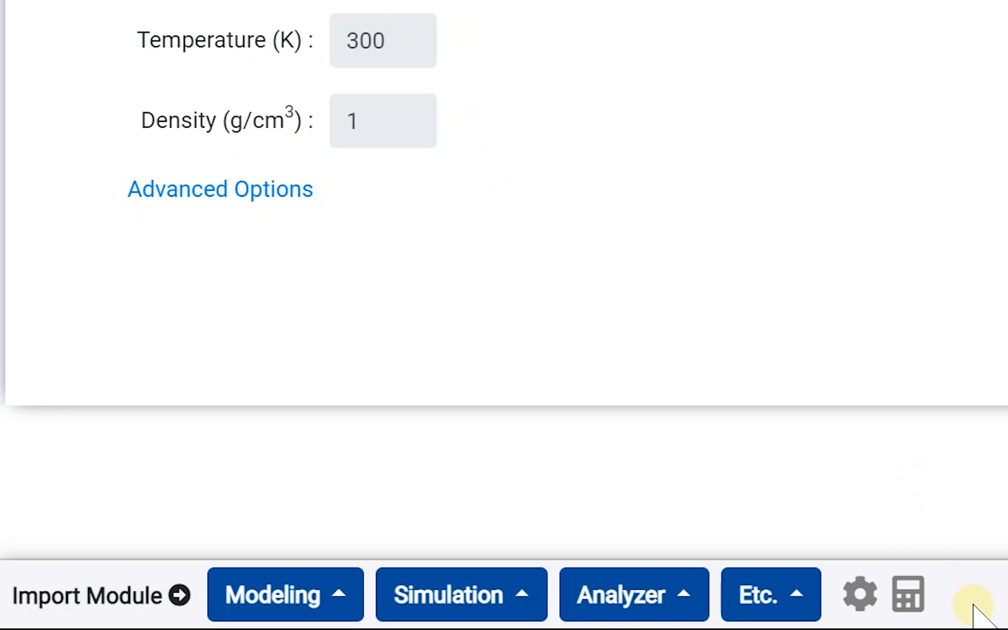
{"action": "mouse_move", "coordinate": [502, 585]}
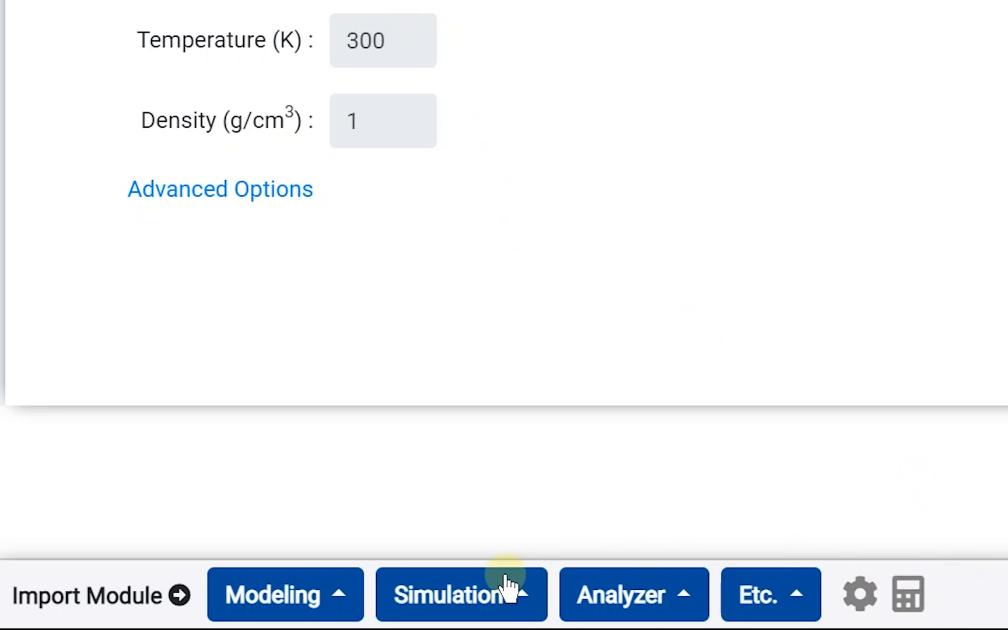
- Add the LAMMPS Viscosity module from the simulation types list
{"action": "left_click", "coordinate": [461, 594]}
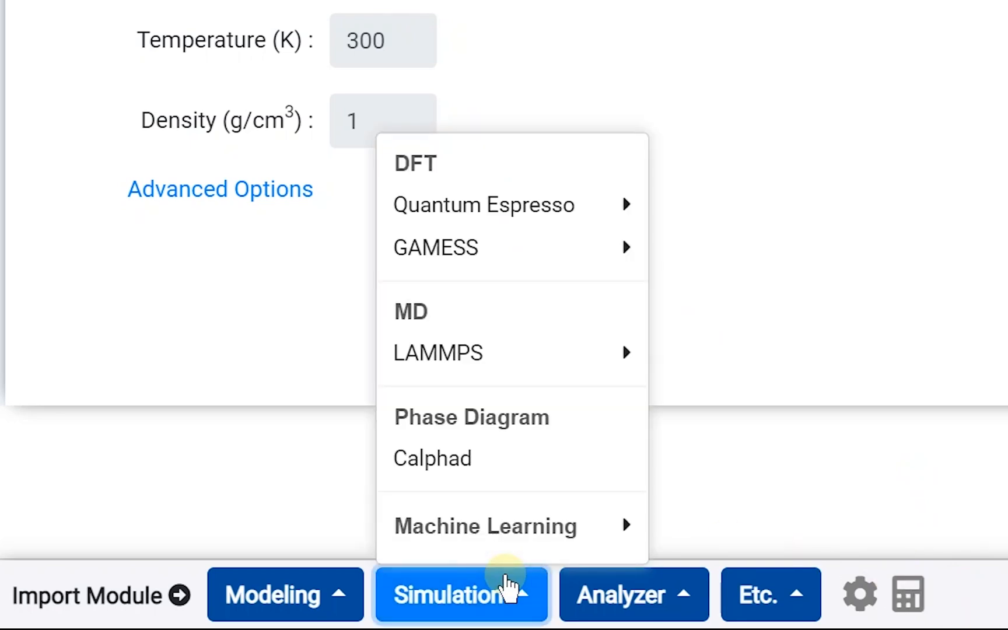
{"action": "mouse_move", "coordinate": [437, 353]}
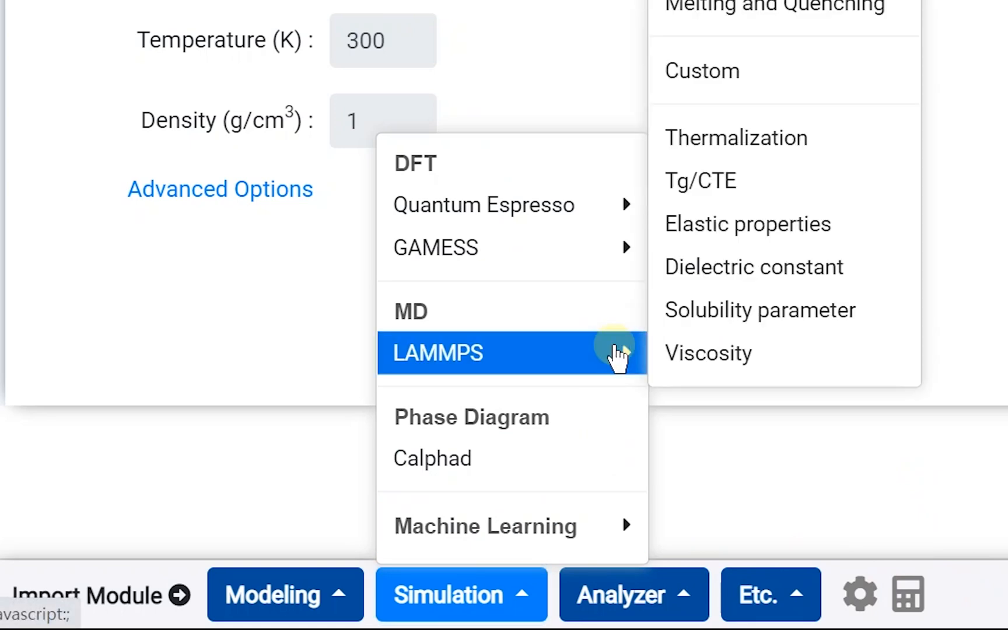
{"action": "left_click", "coordinate": [436, 352]}
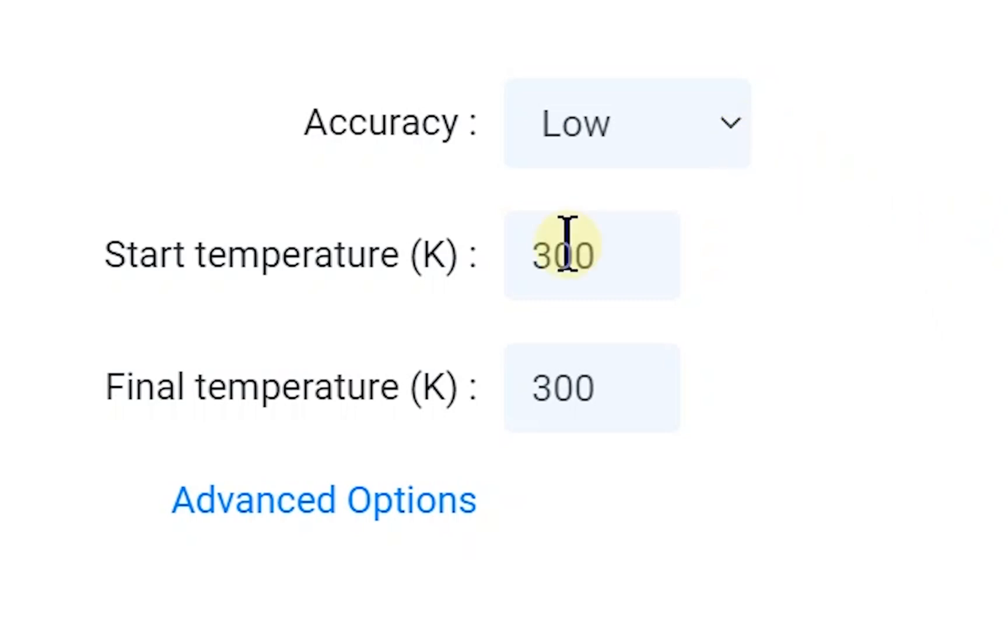
- Enter a start temperature of 600 K, keeping the final temperature at 300 K
{"action": "type", "text": "60"}
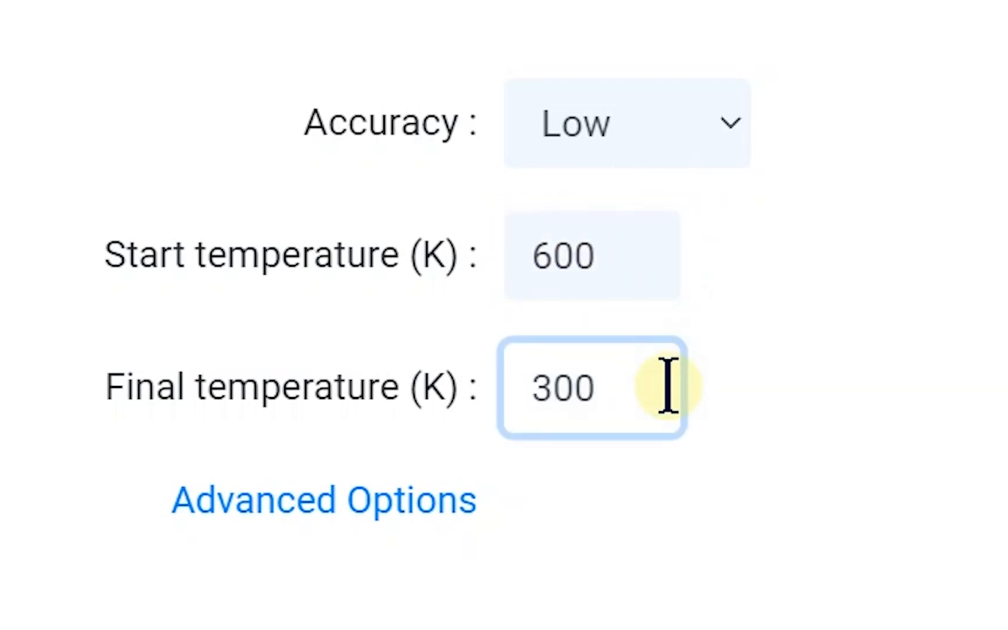
{"action": "left_click", "coordinate": [624, 122]}
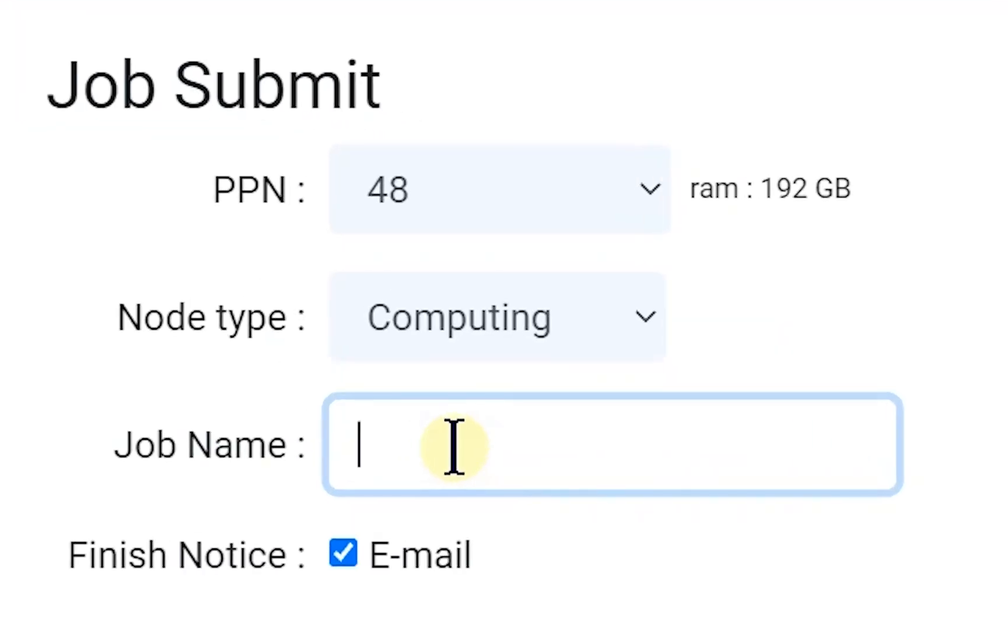
- Type 'vis' as the job name in Job Submit
{"action": "type", "text": "vis"}
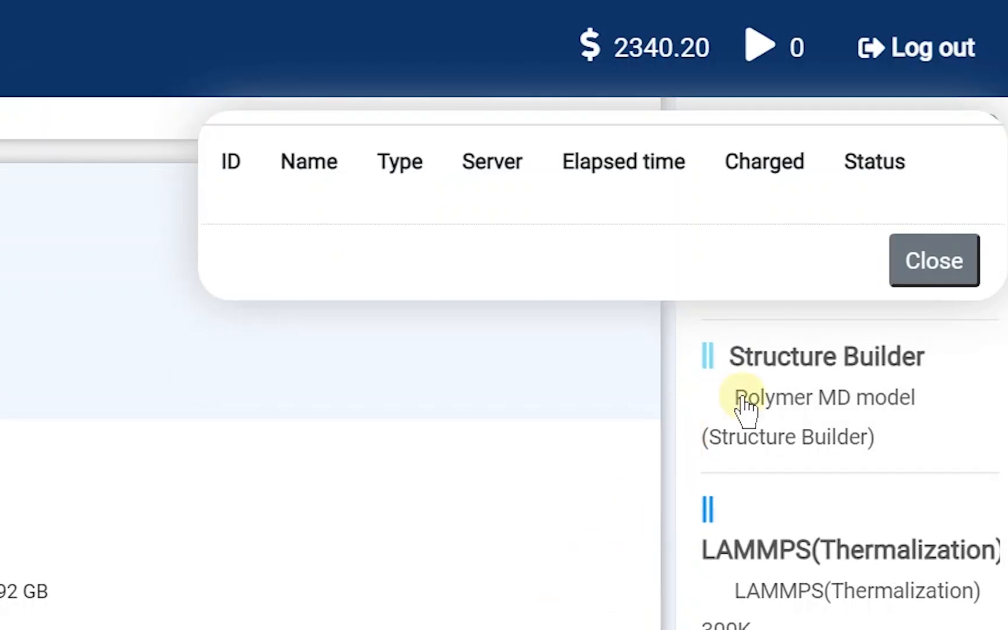
- Submit the job and close the Jobs popup
{"action": "left_click", "coordinate": [933, 260]}
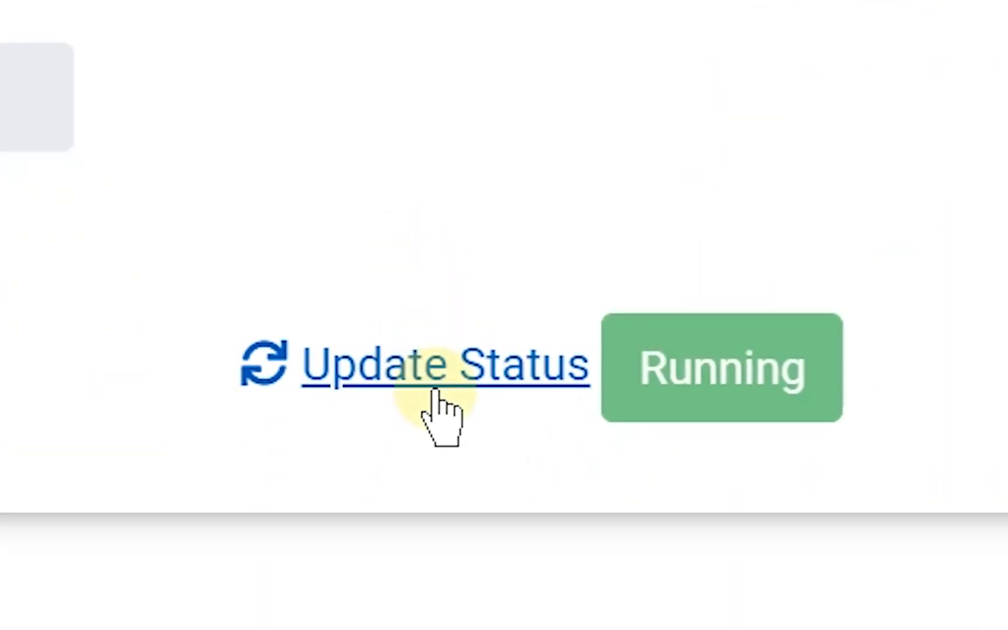
- Refresh the viscosity job's status until it shows Successfully finished
{"action": "left_click", "coordinate": [446, 365]}
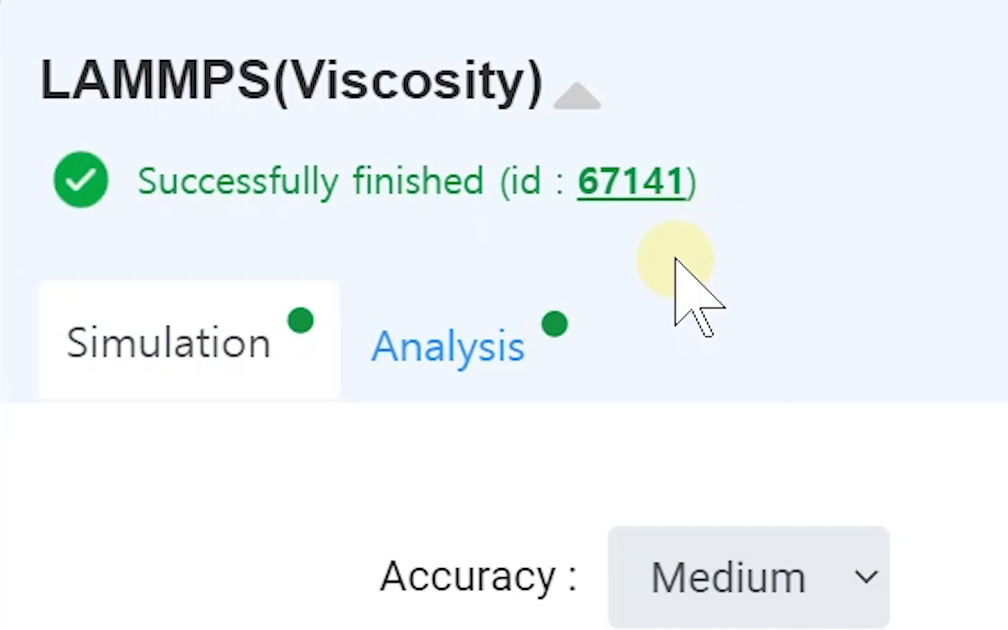
- Open the job's Analysis tab and hide intermediate curves, leaving 300, 420, 510, 600 K
{"action": "left_click", "coordinate": [447, 347]}
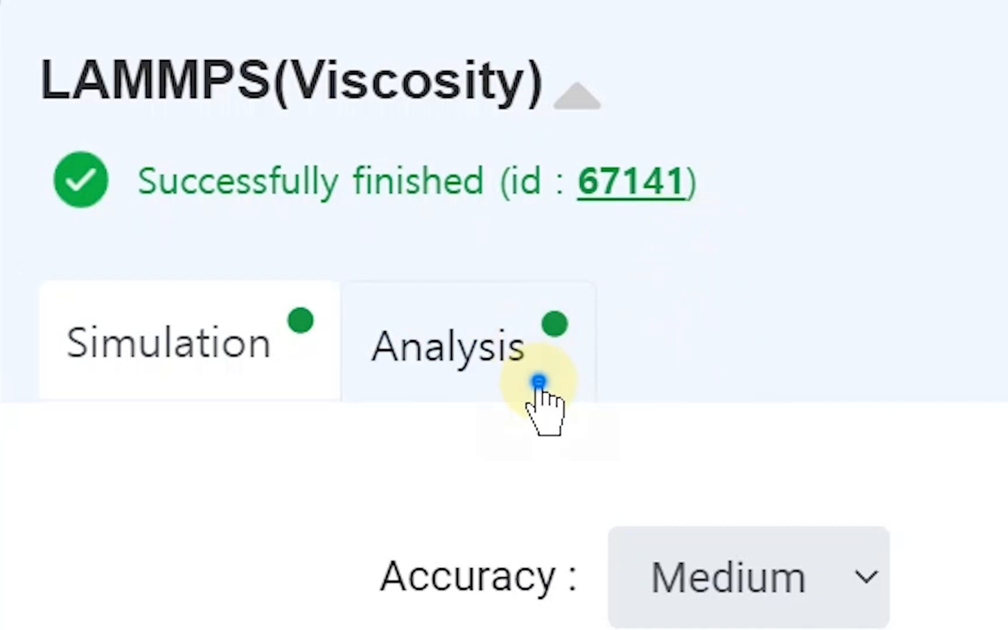
{"action": "left_click", "coordinate": [536, 386]}
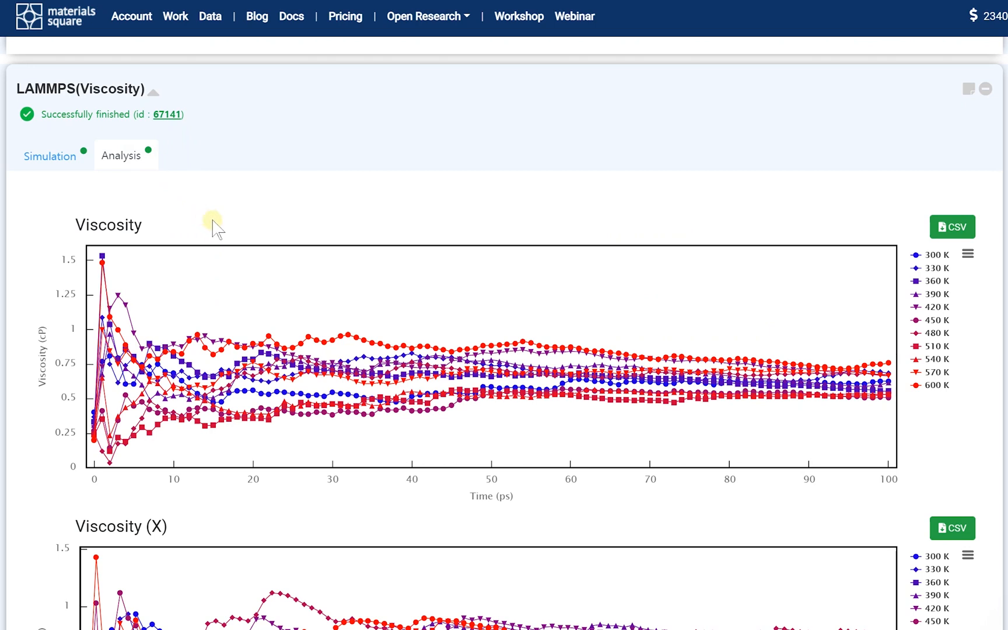
{"action": "mouse_move", "coordinate": [927, 270]}
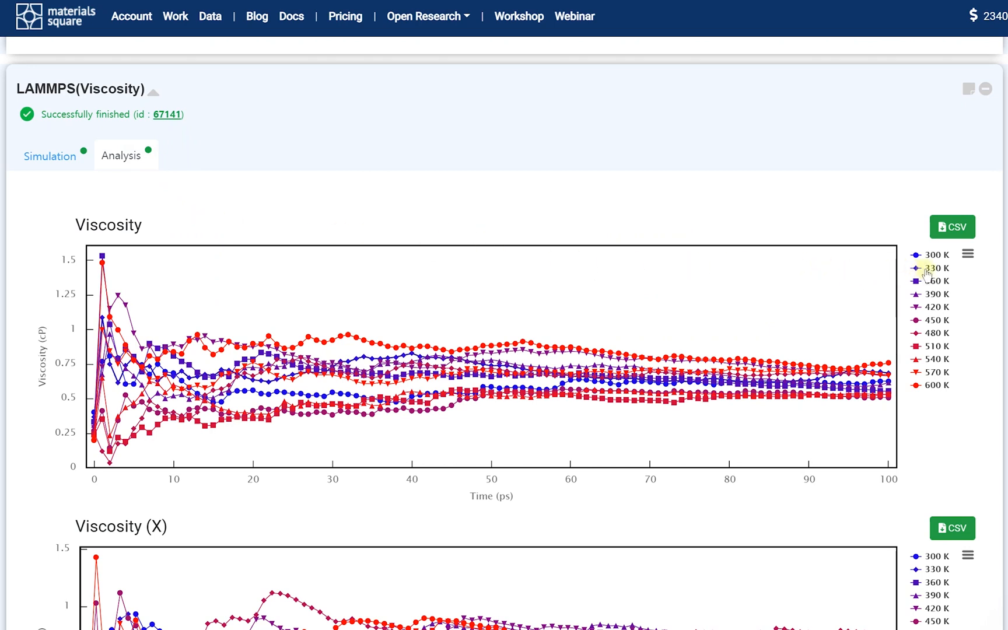
{"action": "left_click", "coordinate": [932, 280]}
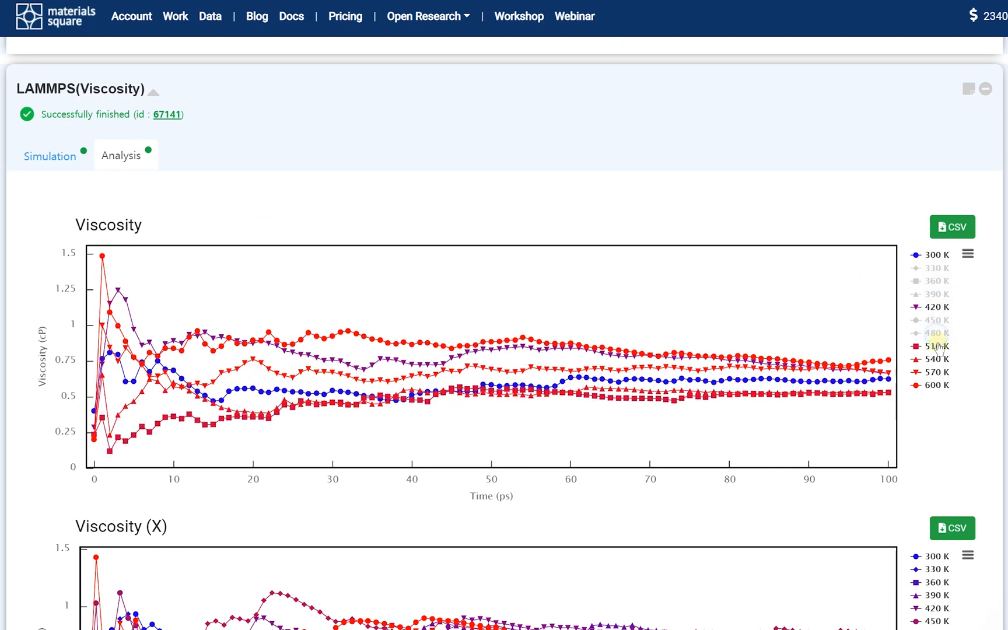
{"action": "left_click", "coordinate": [936, 346]}
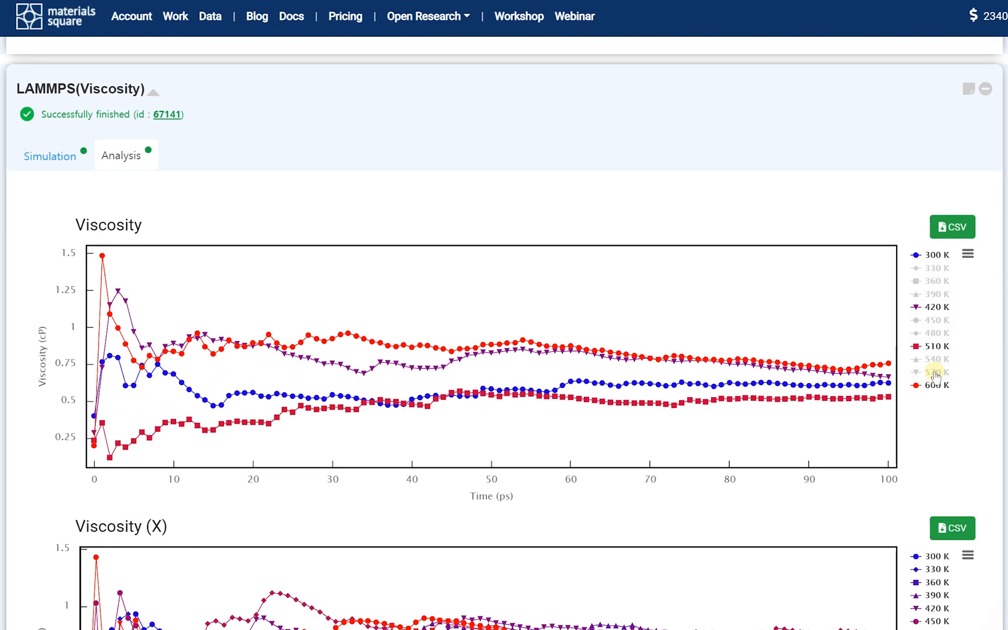
{"action": "mouse_move", "coordinate": [187, 268]}
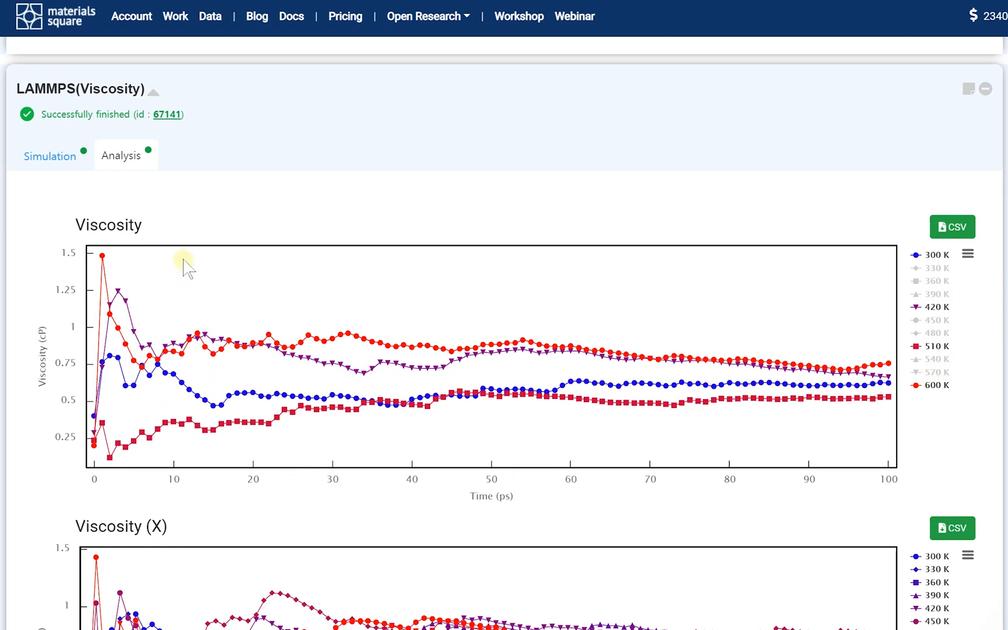
{"action": "left_click_drag", "start_coordinate": [186, 266], "coordinate": [81, 489]}
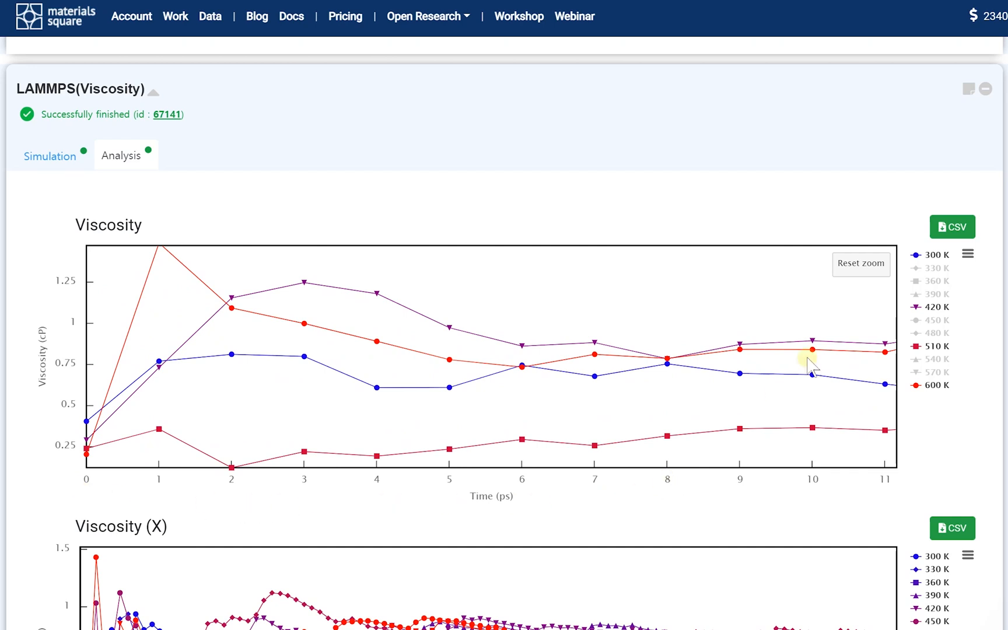
{"action": "left_click", "coordinate": [861, 264]}
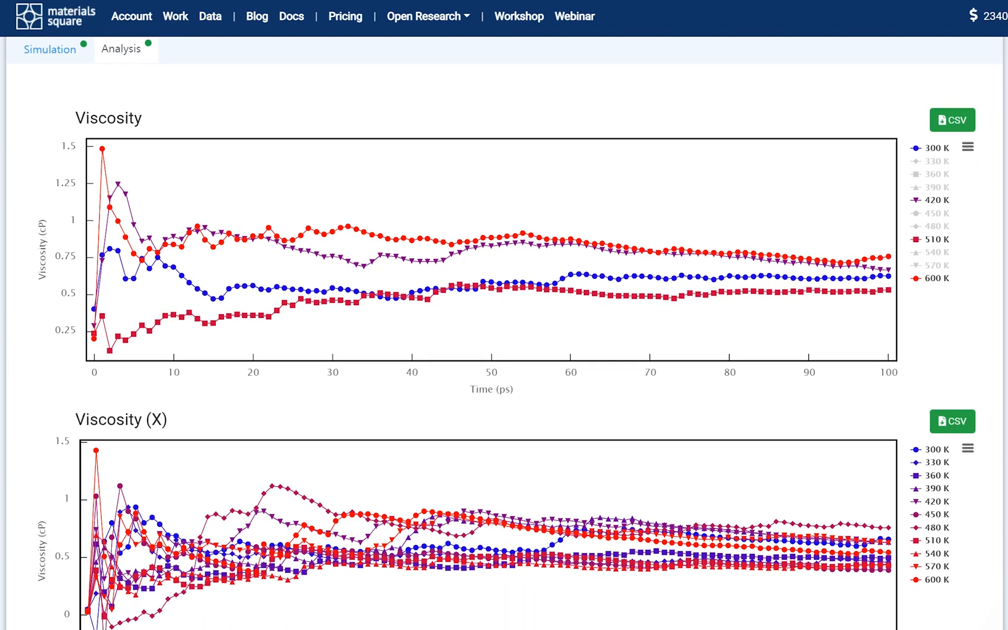
{"action": "scroll", "scroll_direction": "down", "scroll_amount": 3}
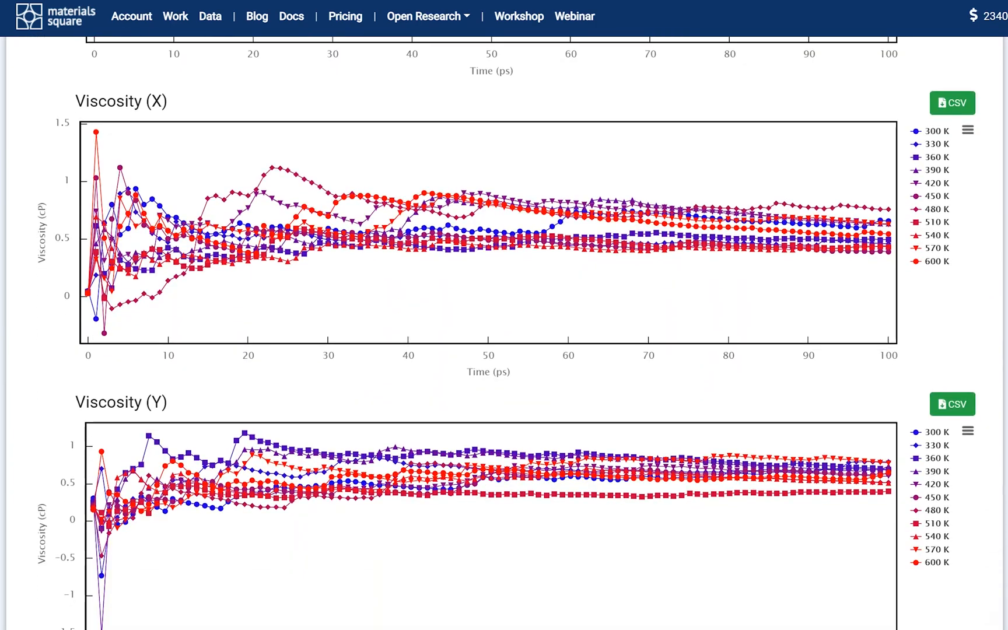
{"action": "scroll", "scroll_direction": "down", "scroll_amount": 3}
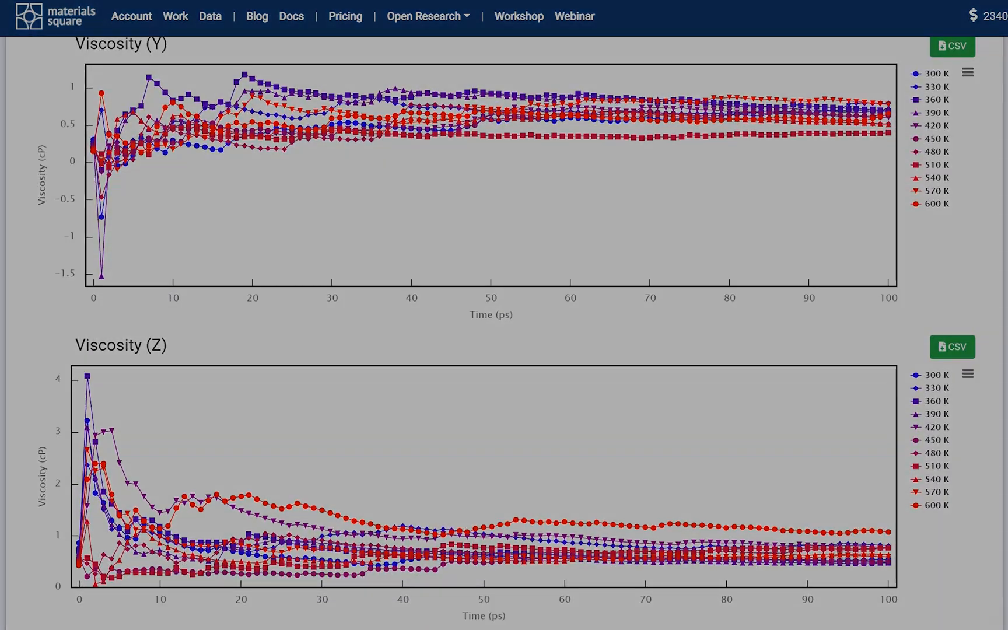